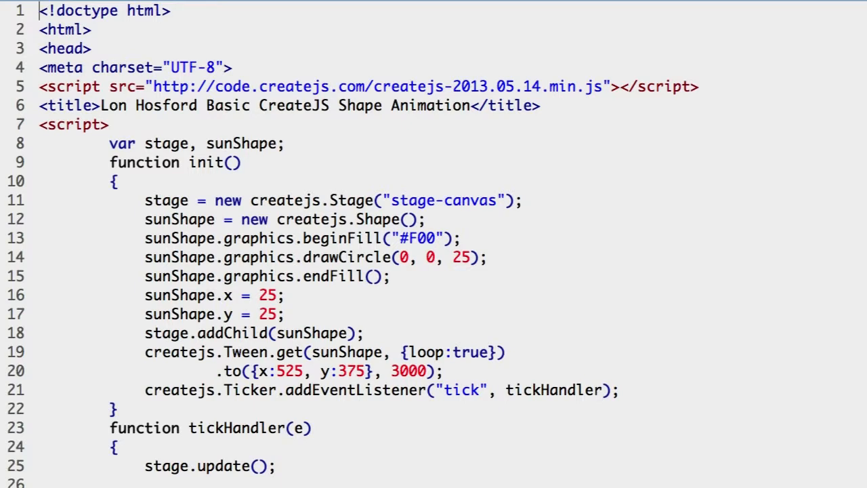
{"action": "scroll", "scroll_direction": "down", "scroll_amount": 3}
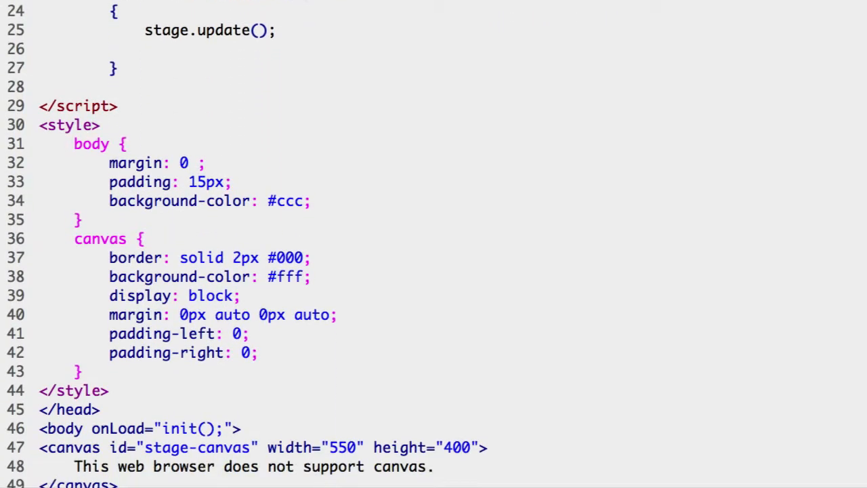
{"action": "scroll", "scroll_direction": "down", "scroll_amount": 3}
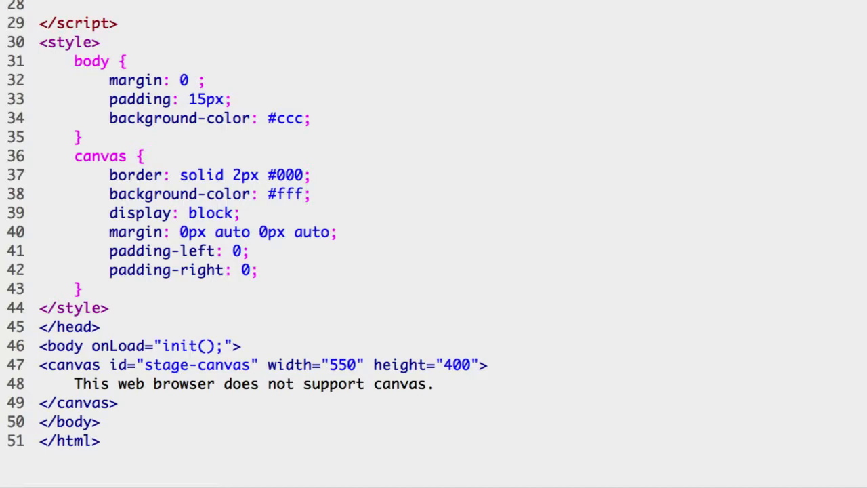
{"action": "scroll", "scroll_direction": "up", "scroll_amount": 3}
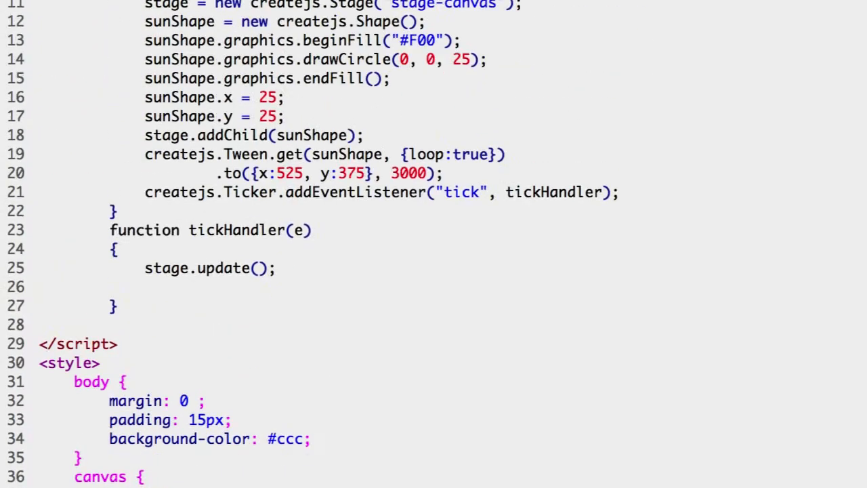
{"action": "scroll", "scroll_direction": "up", "scroll_amount": 3}
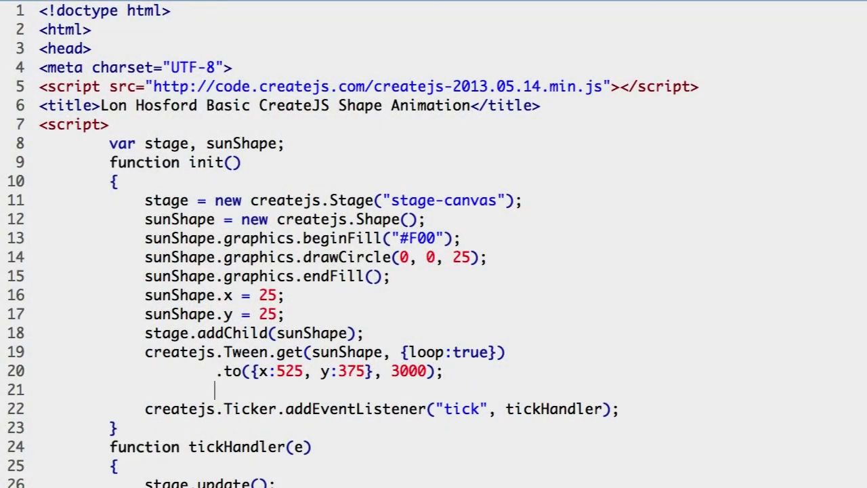
{"action": "type", "text": "cre"}
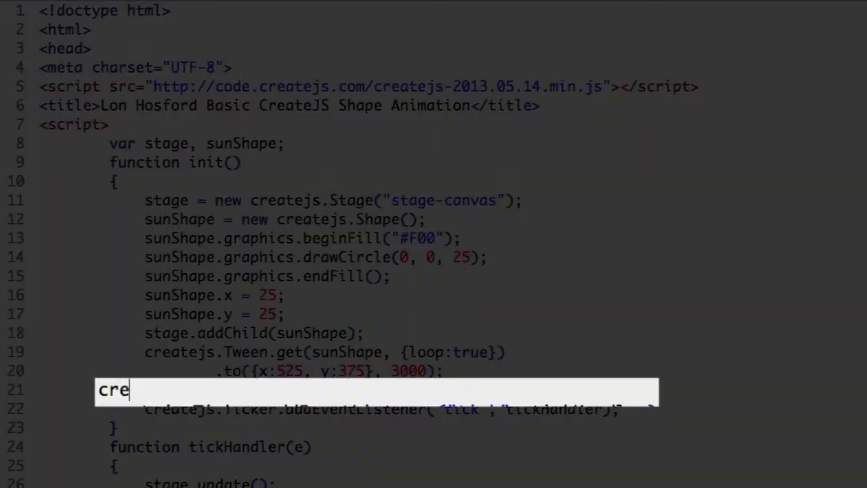
{"action": "type", "text": "atej"}
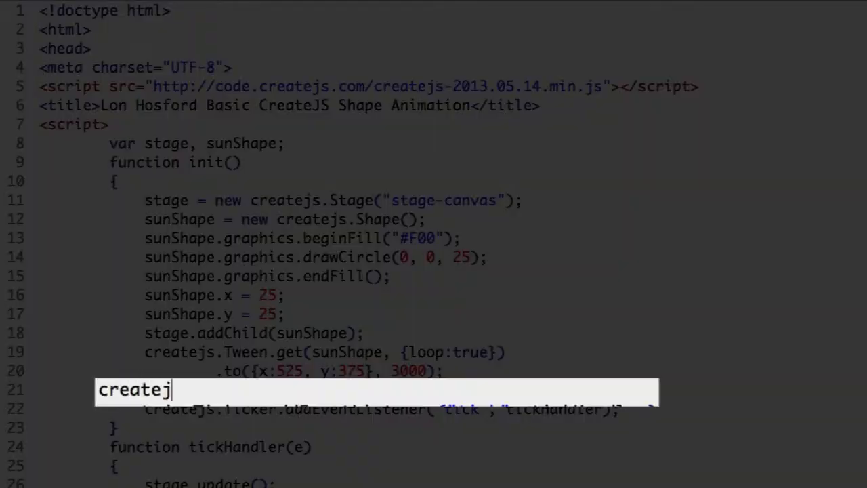
{"action": "type", "text": "s."}
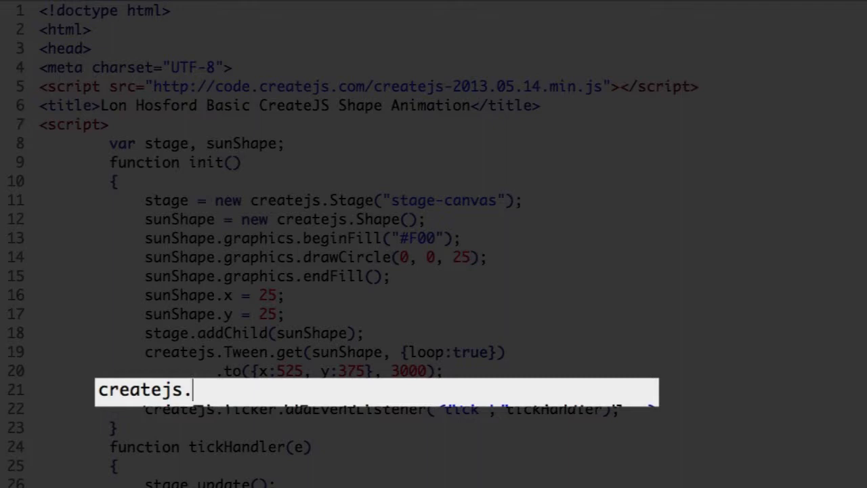
{"action": "type", "text": "Ticker"}
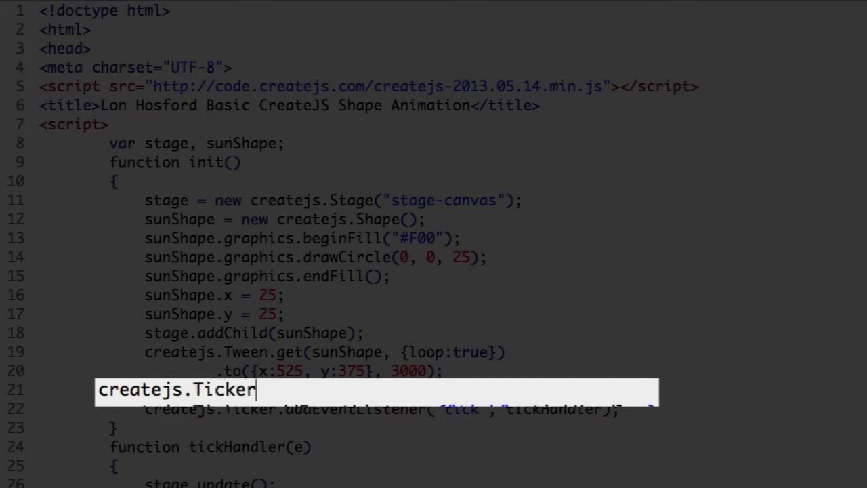
{"action": "type", "text": ".s"}
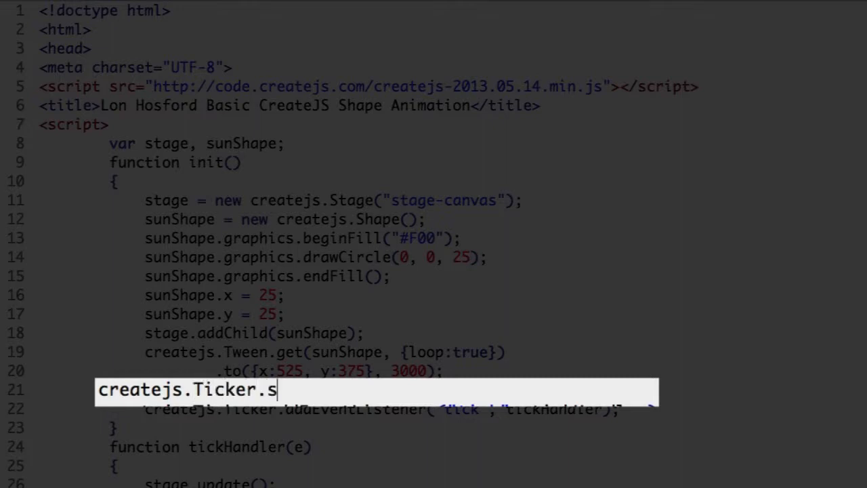
{"action": "type", "text": "etFPS"}
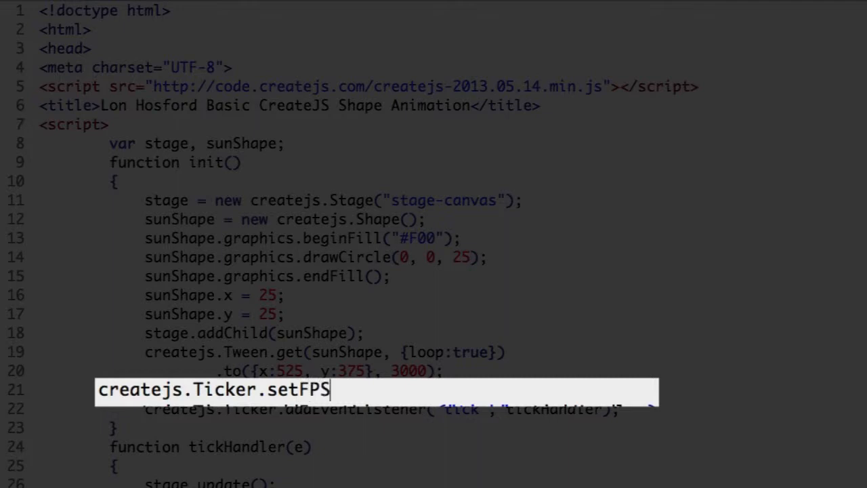
{"action": "type", "text": "("}
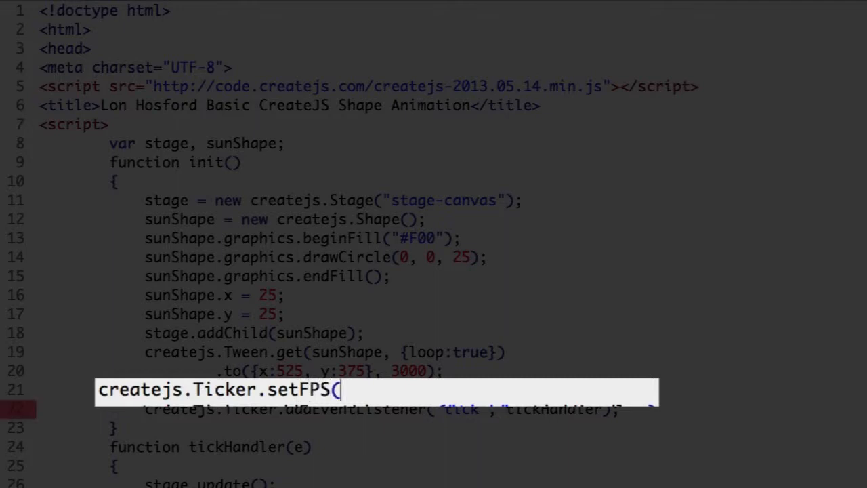
{"action": "type", "text": "60);"}
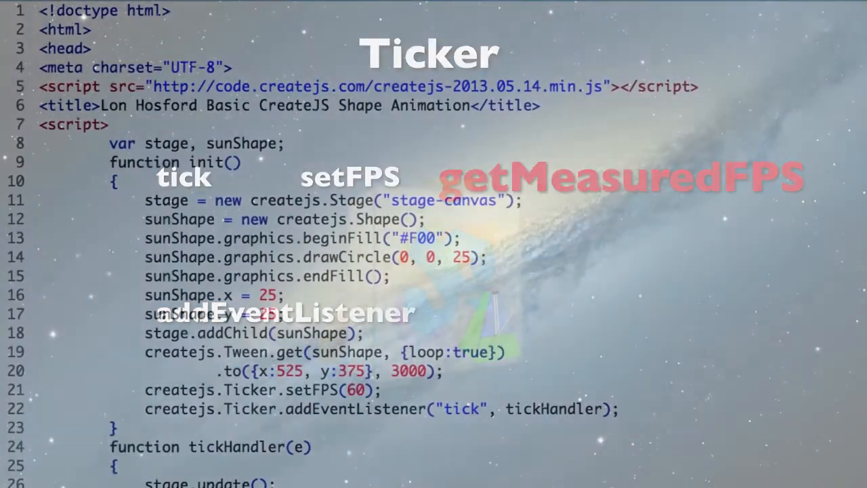
{"action": "scroll", "scroll_direction": "down", "scroll_amount": 3}
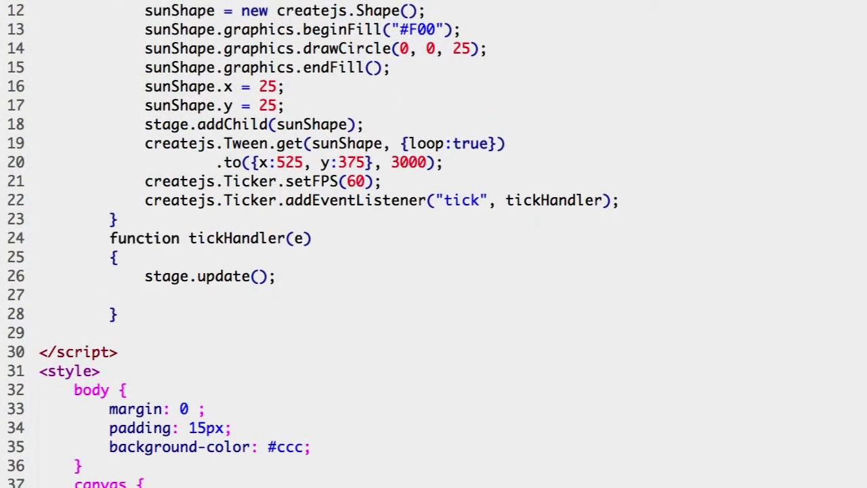
{"action": "type", "text": "console.log"}
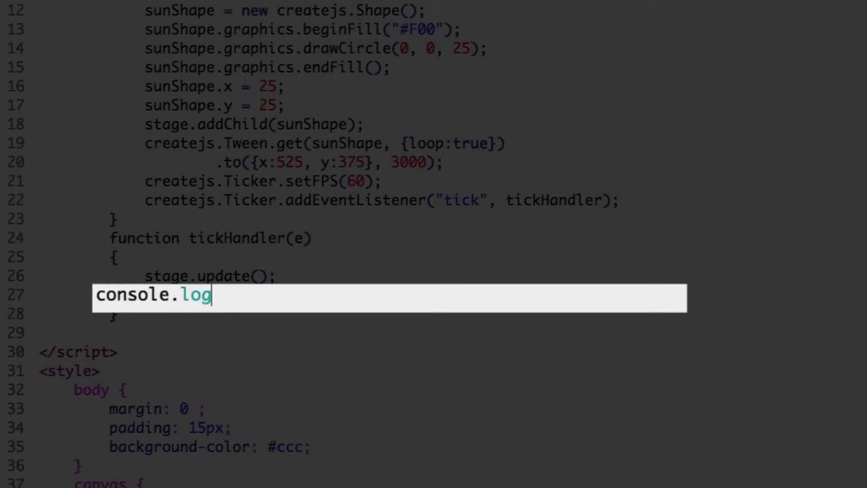
{"action": "type", "text": "(create"}
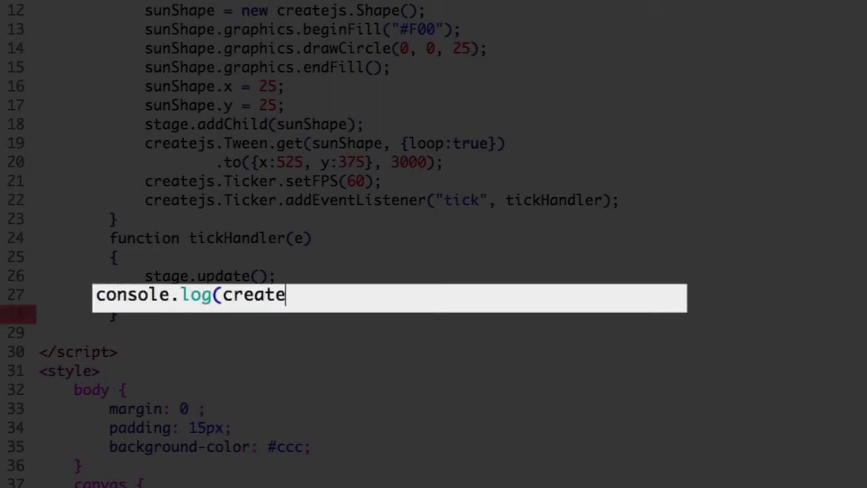
{"action": "type", "text": "js.Tick"}
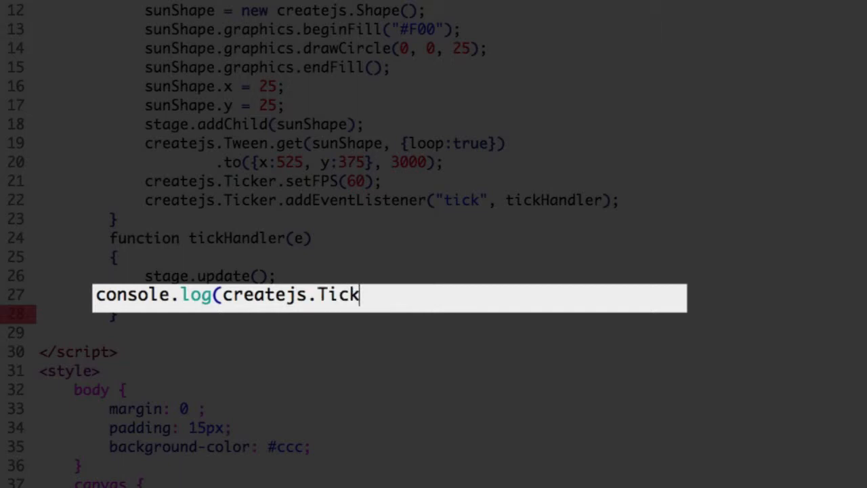
{"action": "type", "text": "er.getMeasu"}
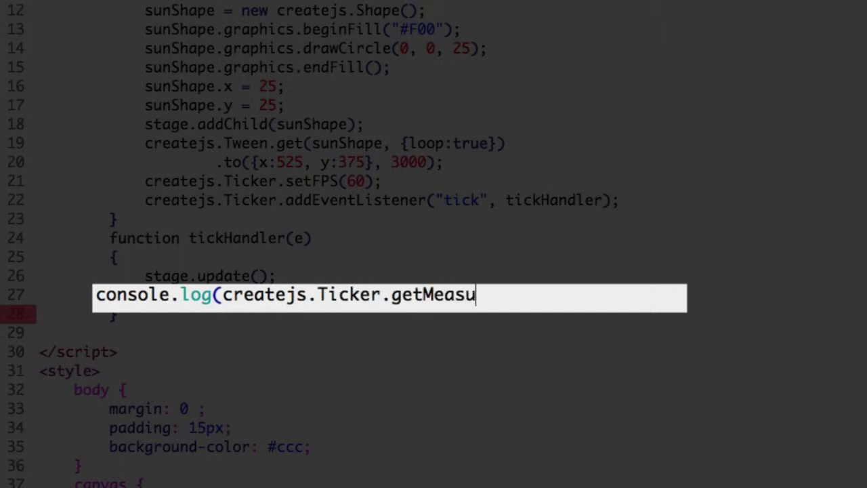
{"action": "type", "text": "redFPS"}
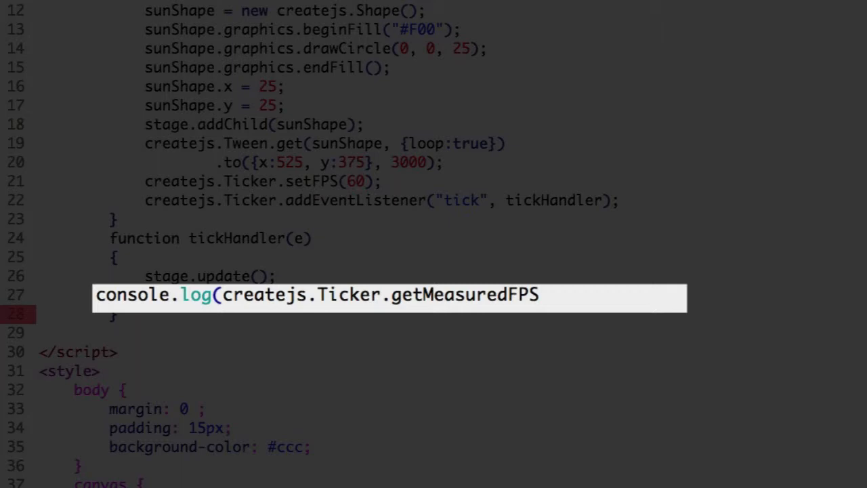
{"action": "type", "text": "()"}
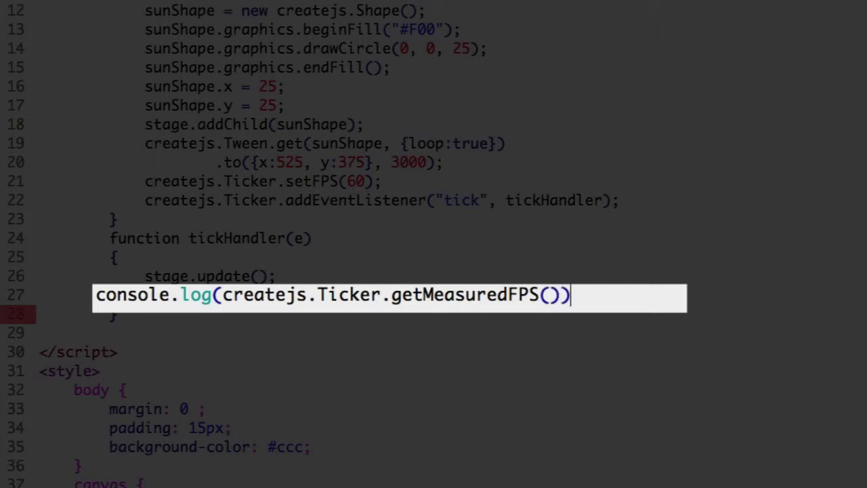
{"action": "type", "text": ";"}
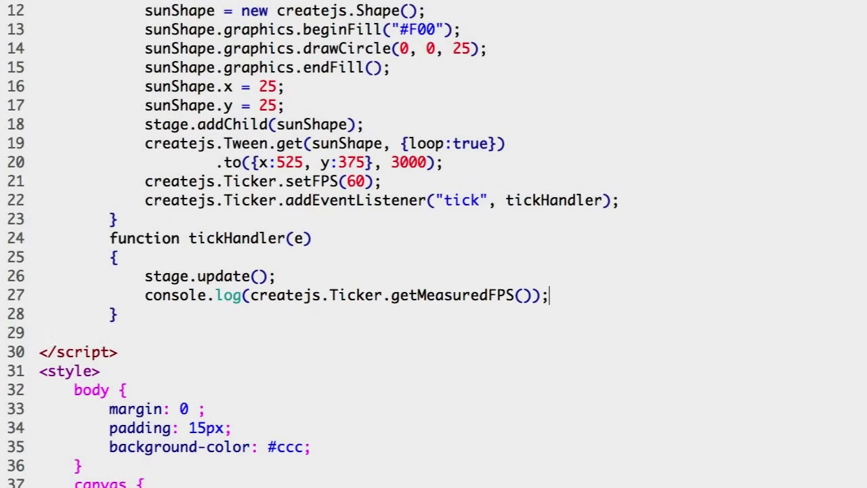